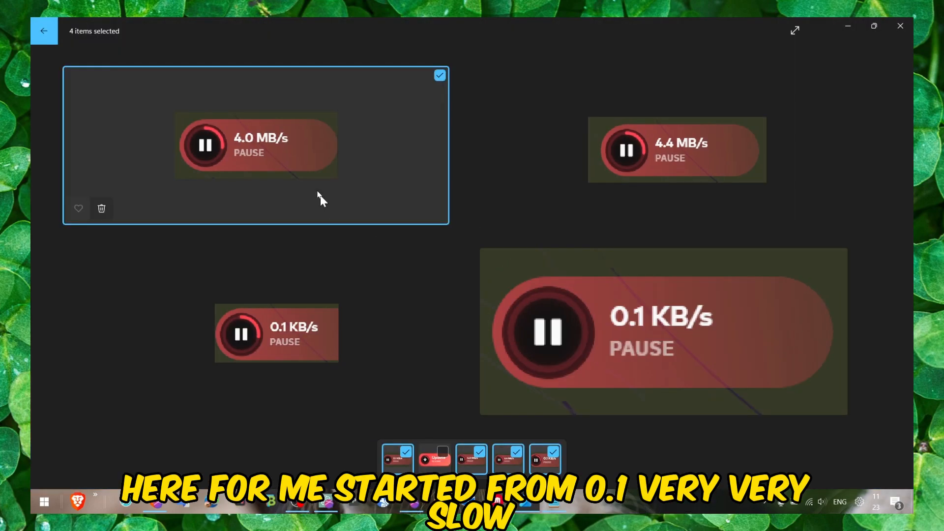
{"action": "mouse_move", "coordinate": [311, 338]}
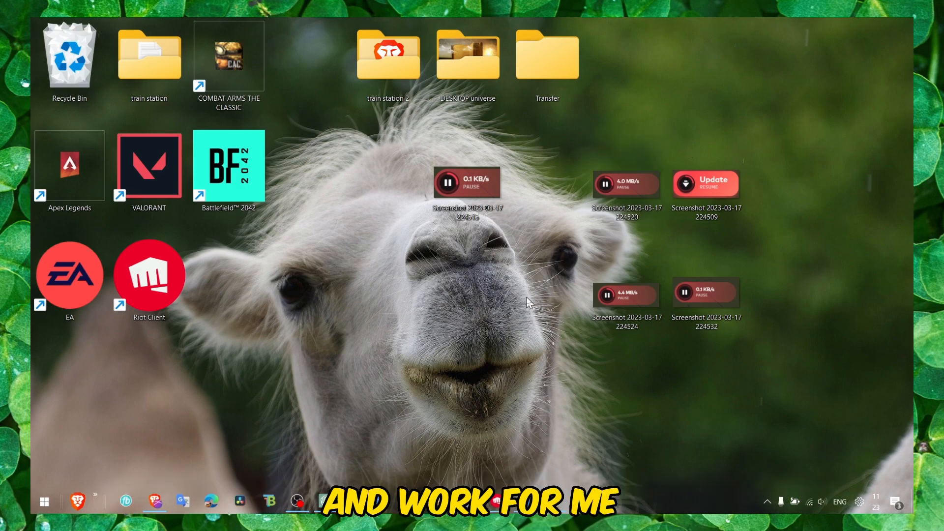
{"action": "mouse_move", "coordinate": [590, 352]}
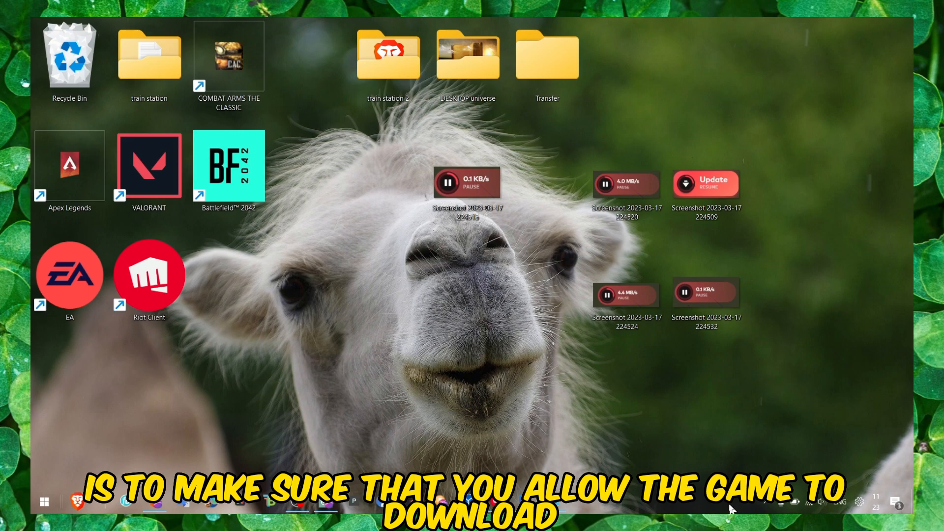
Search Windows for 'allow an app through Windows Firewall' and open the Control Panel result.
{"action": "left_click", "coordinate": [43, 501]}
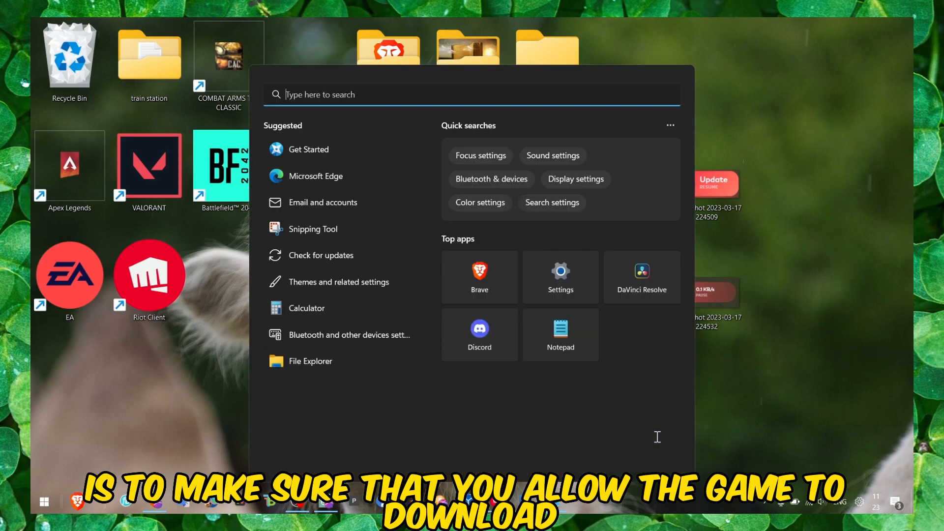
{"action": "type", "text": "a"}
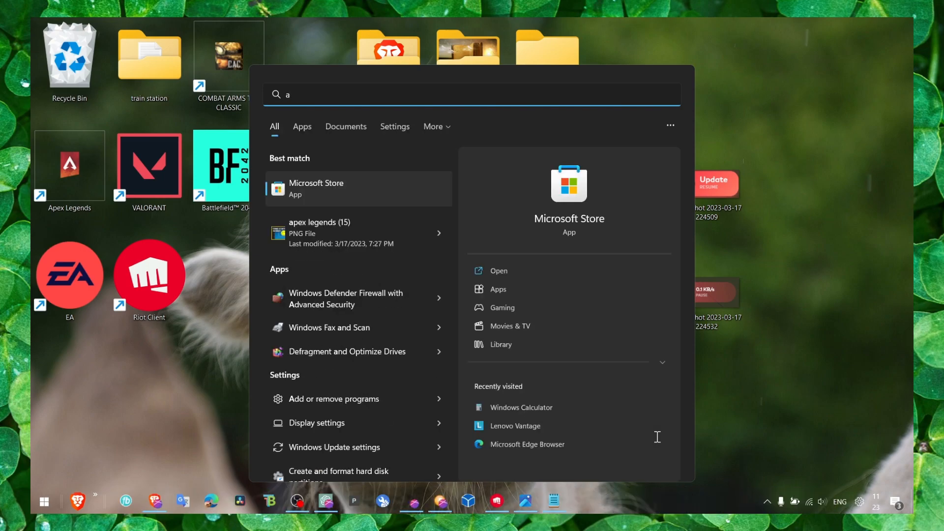
{"action": "type", "text": "allow an app through Windows Firewall"}
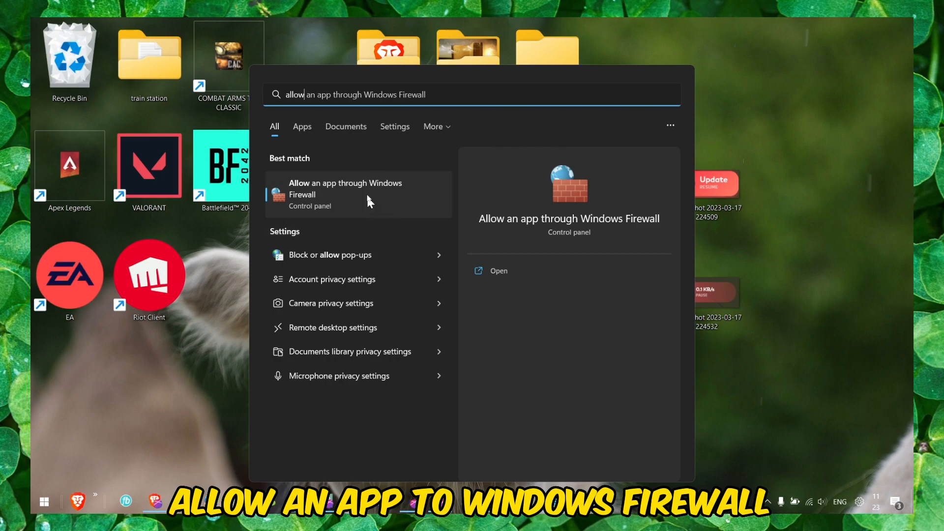
{"action": "left_click", "coordinate": [346, 194]}
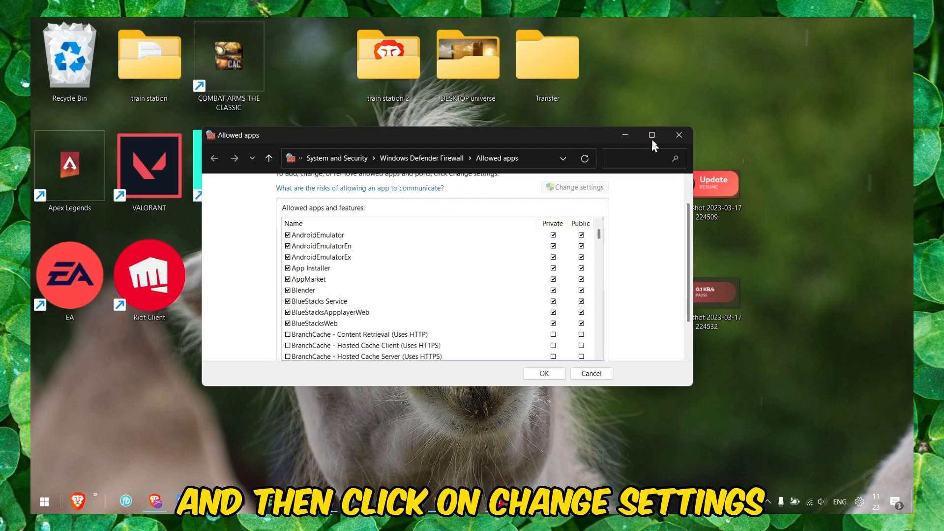
Maximize the Allowed apps window and start adding another allowed app.
{"action": "left_click", "coordinate": [573, 187]}
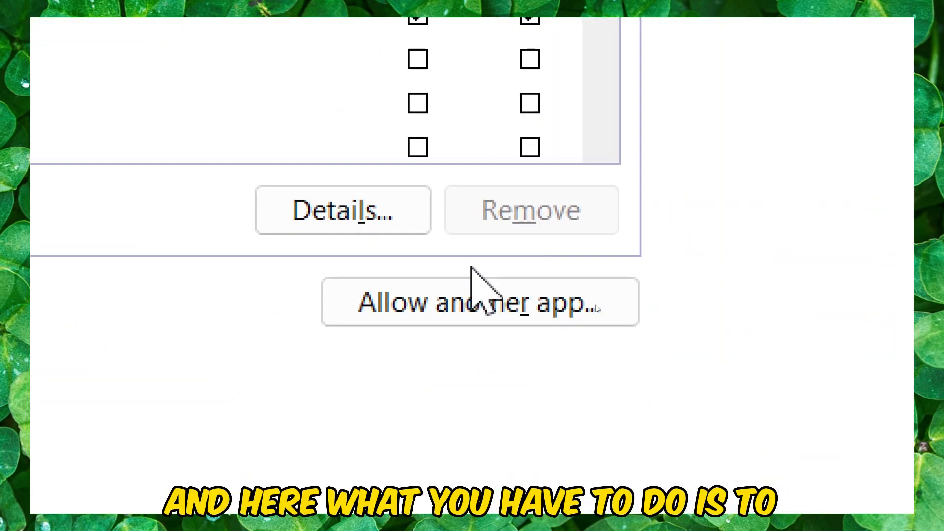
{"action": "left_click", "coordinate": [480, 302]}
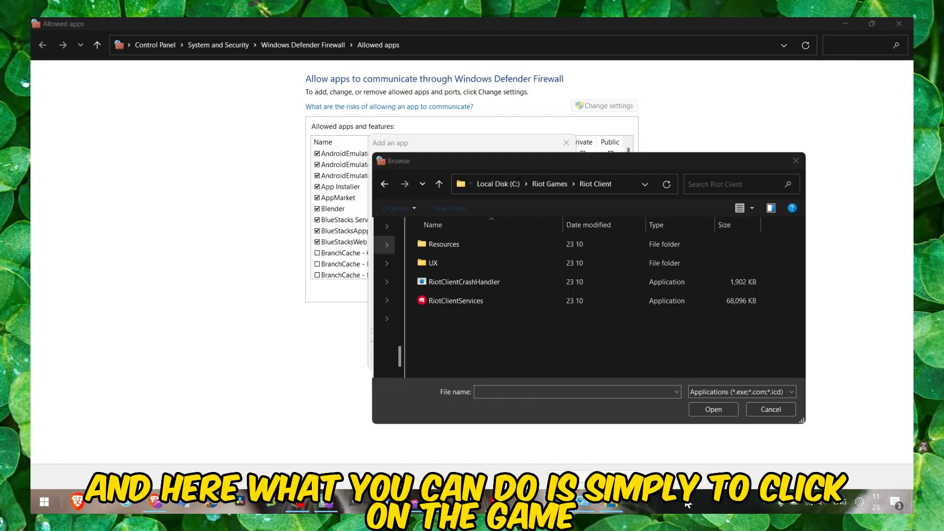
{"action": "mouse_move", "coordinate": [593, 349]}
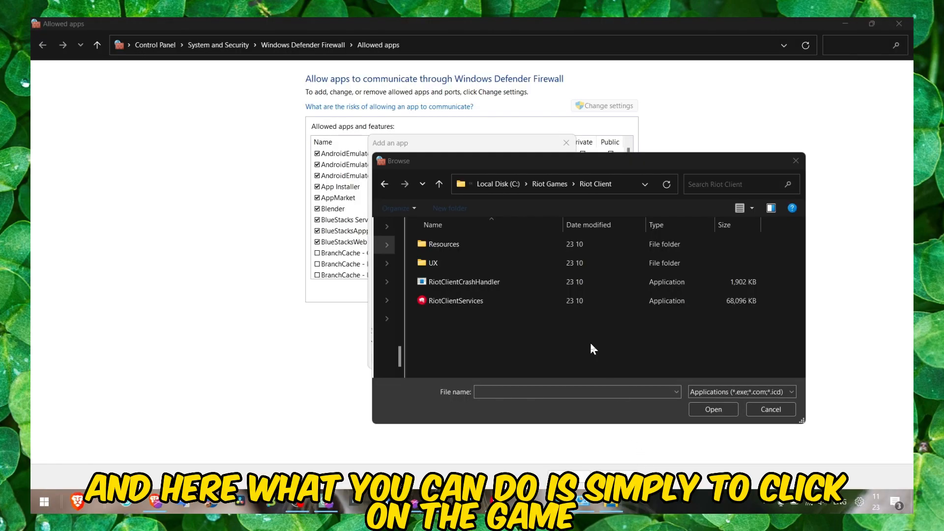
{"action": "mouse_move", "coordinate": [894, 310]}
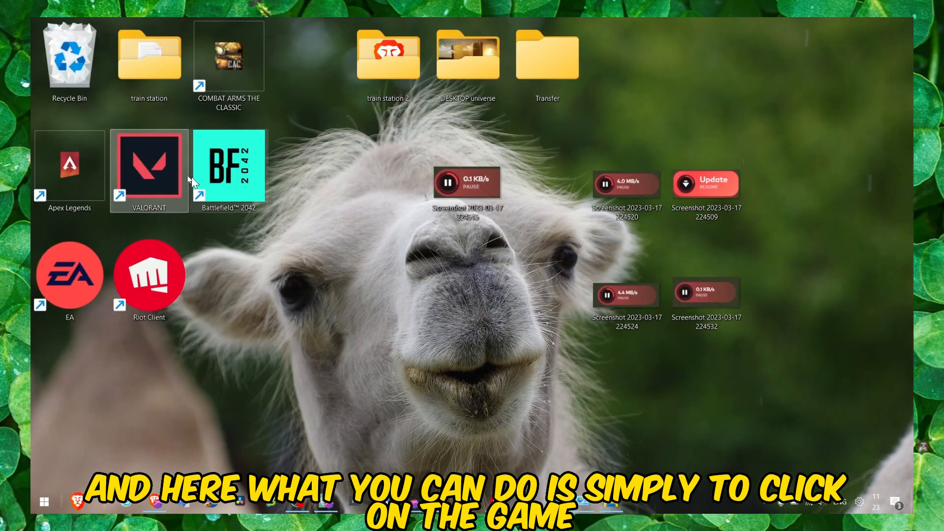
Open the VALORANT shortcut's file location and copy the Riot Client folder path.
{"action": "right_click", "coordinate": [149, 165]}
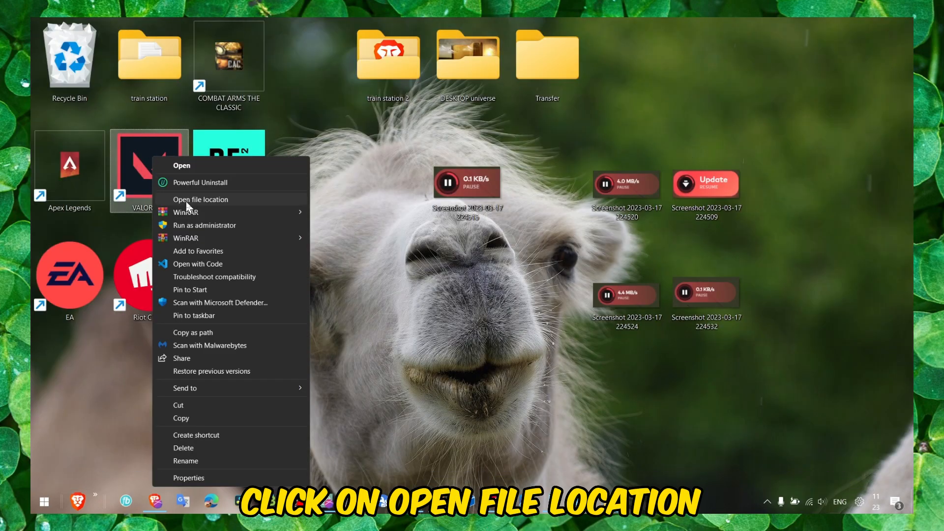
{"action": "left_click", "coordinate": [201, 200]}
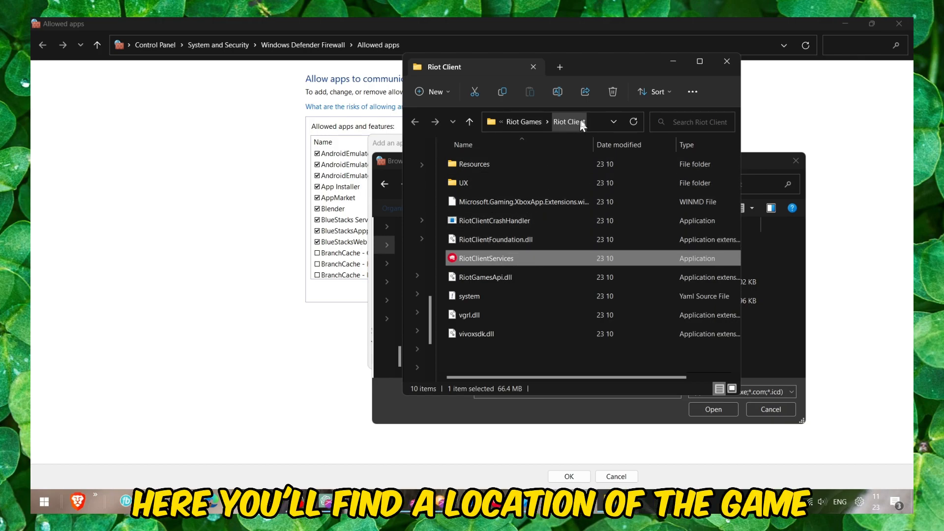
{"action": "right_click", "coordinate": [542, 122]}
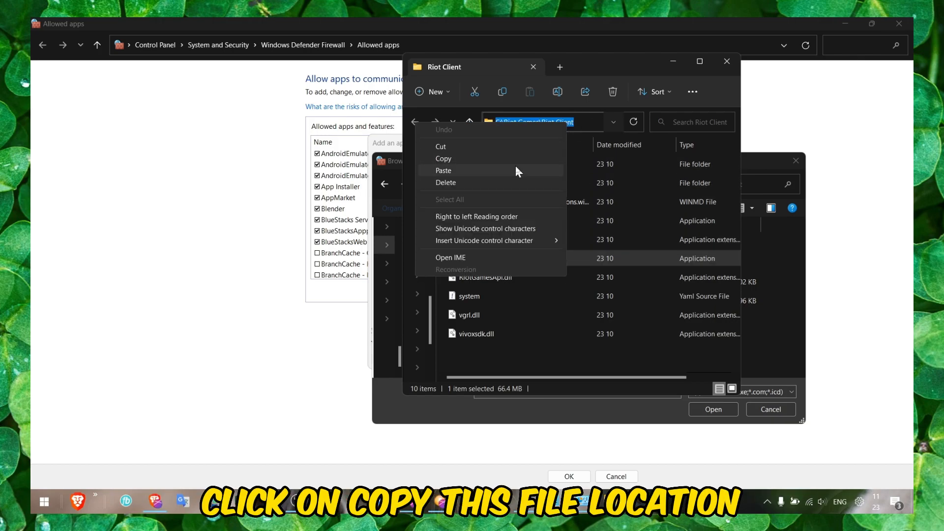
{"action": "left_click", "coordinate": [443, 171]}
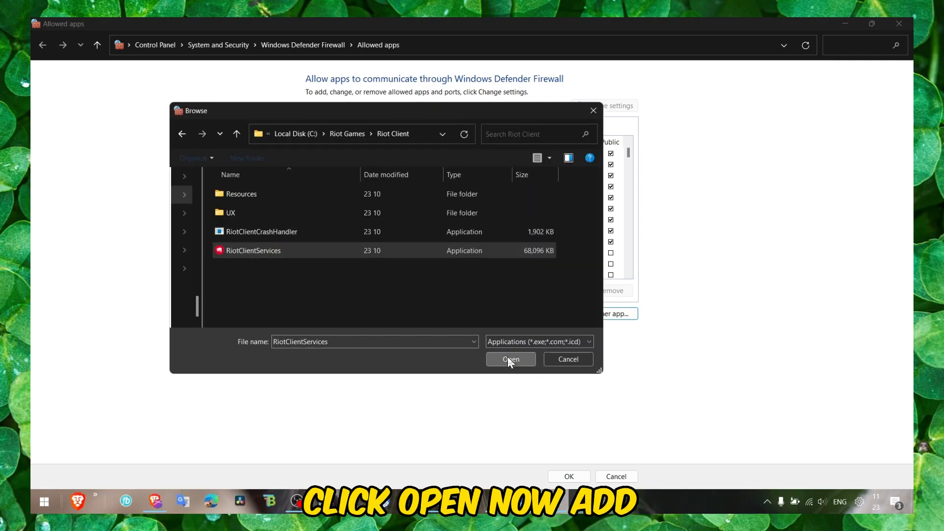
Add RiotClientServices and allow Riot Client on private and public networks.
{"action": "left_click", "coordinate": [510, 359]}
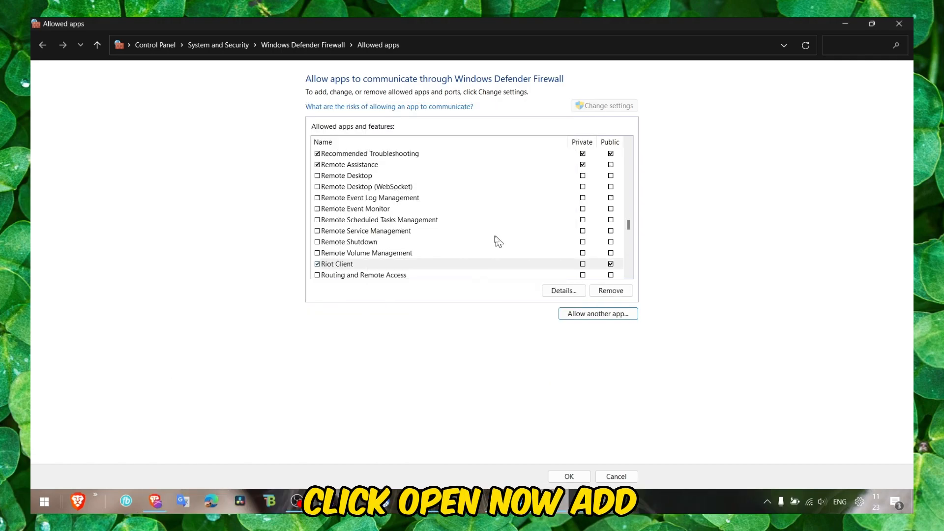
{"action": "left_click", "coordinate": [336, 264]}
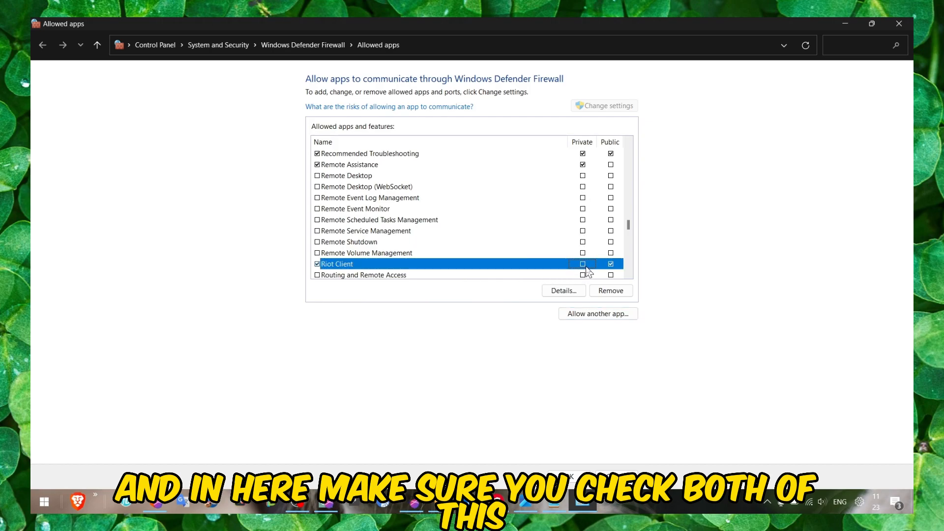
{"action": "left_click", "coordinate": [582, 264]}
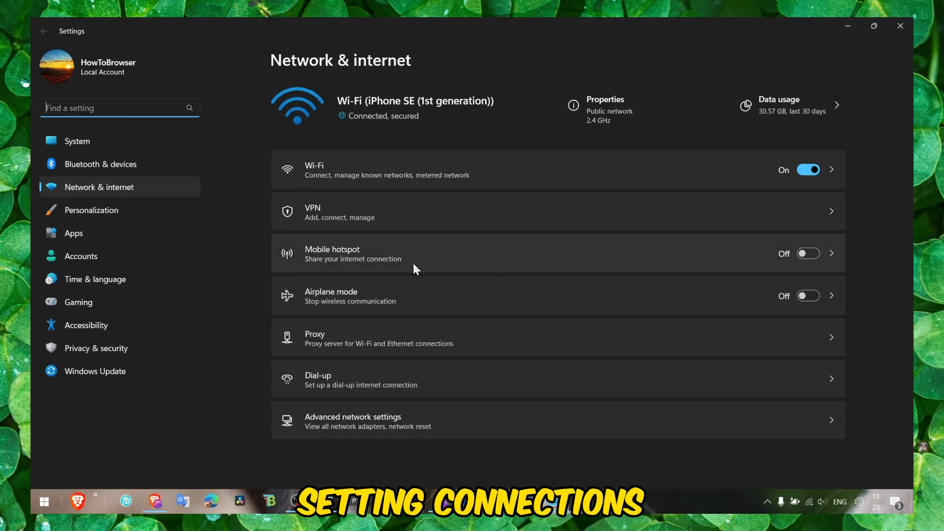
Go from Advanced network settings to More network adapter options.
{"action": "left_click", "coordinate": [353, 421]}
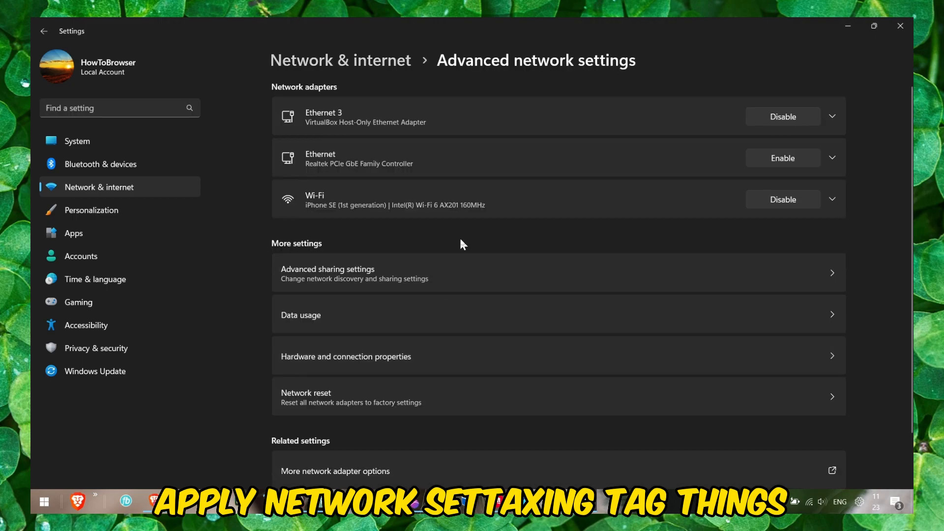
{"action": "scroll", "scroll_direction": "down", "scroll_amount": 3}
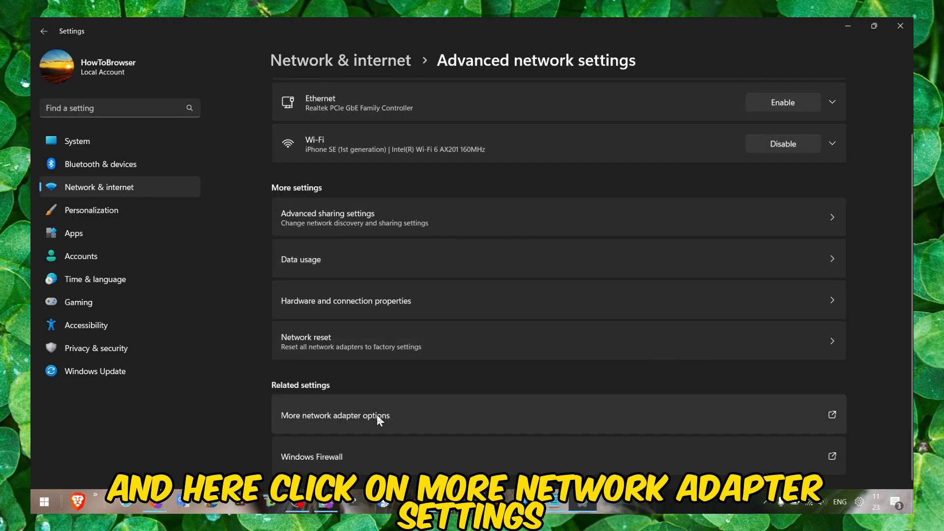
{"action": "left_click", "coordinate": [335, 416]}
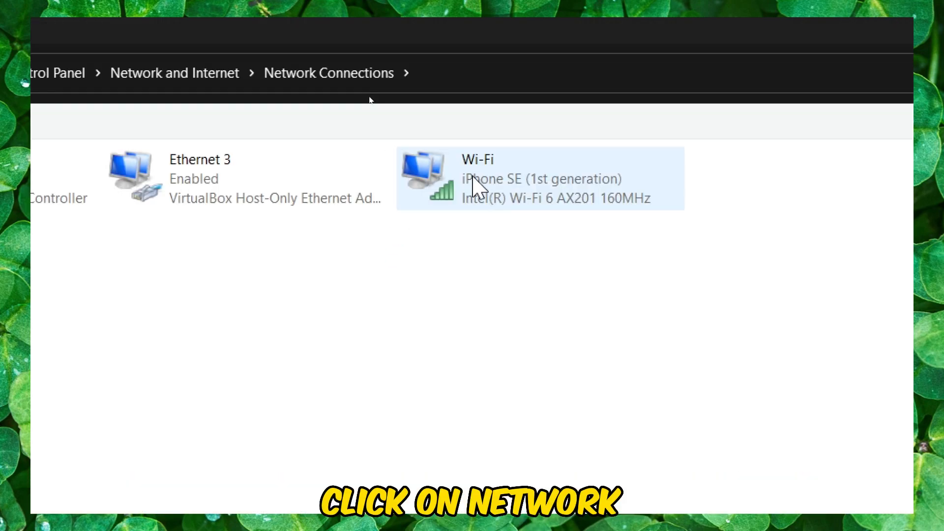
Set the Wi-Fi adapter's IPv4 DNS servers to 8.8.8.8 and 8.8.4.4.
{"action": "right_click", "coordinate": [539, 177]}
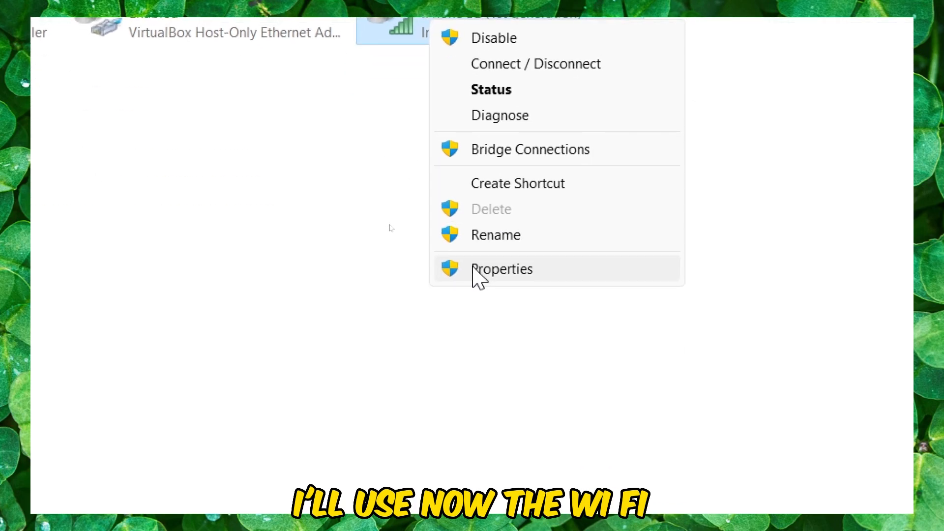
{"action": "left_click", "coordinate": [502, 269]}
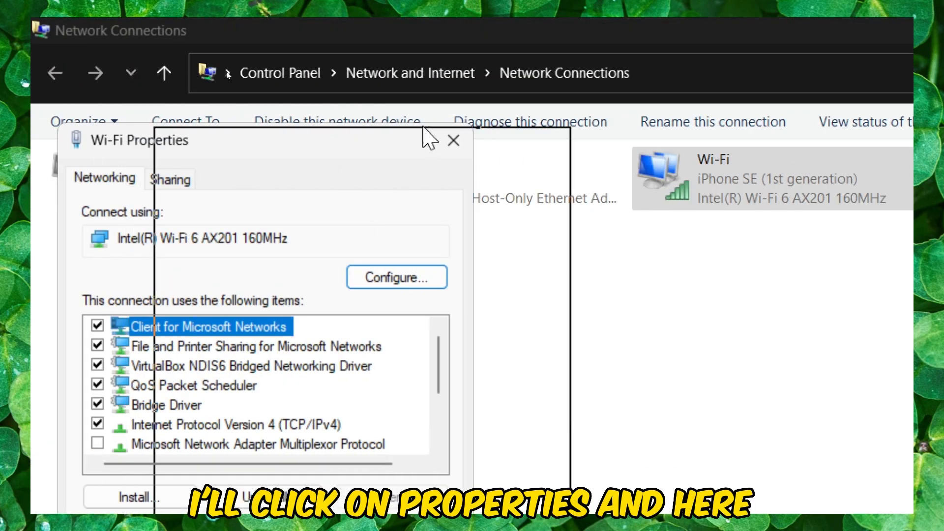
{"action": "left_click", "coordinate": [443, 259]}
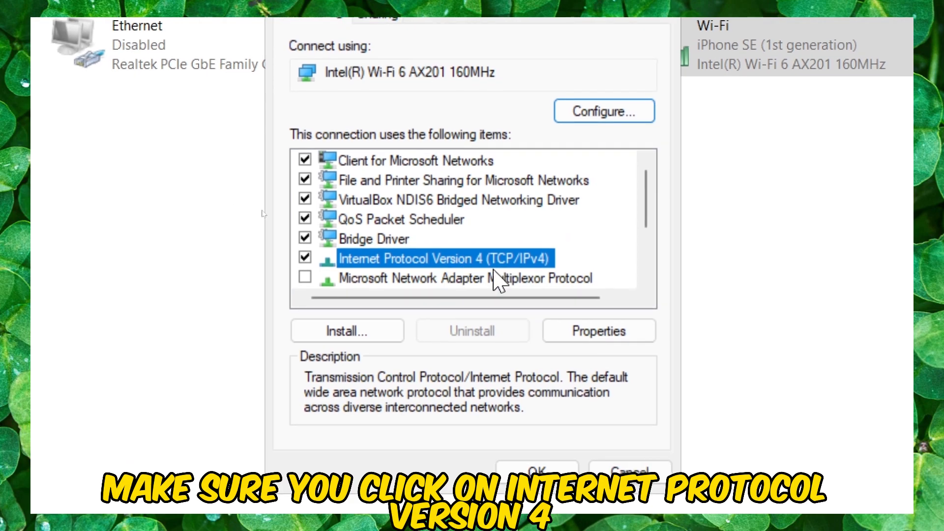
{"action": "left_click", "coordinate": [598, 331]}
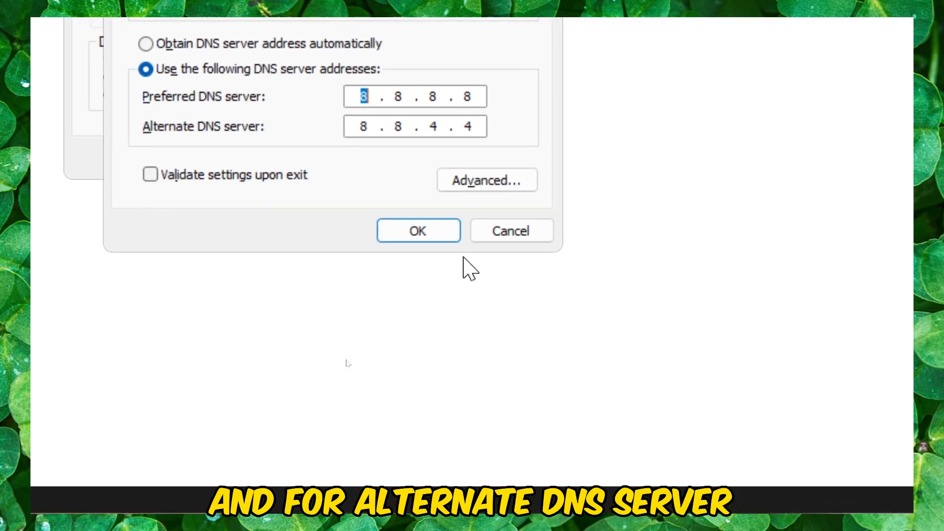
{"action": "left_click", "coordinate": [418, 231]}
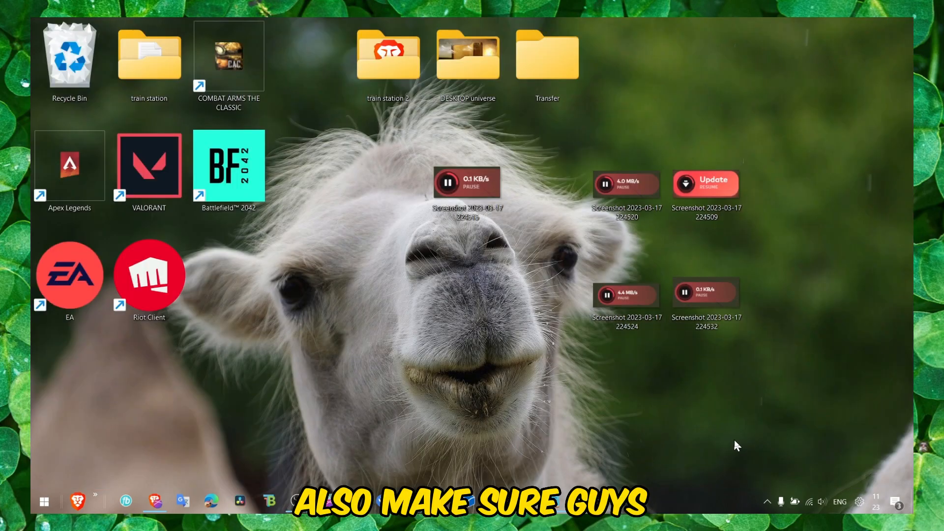
Revisit Advanced network settings from the taskbar, then return to the Notepad command list.
{"action": "left_click", "coordinate": [810, 502]}
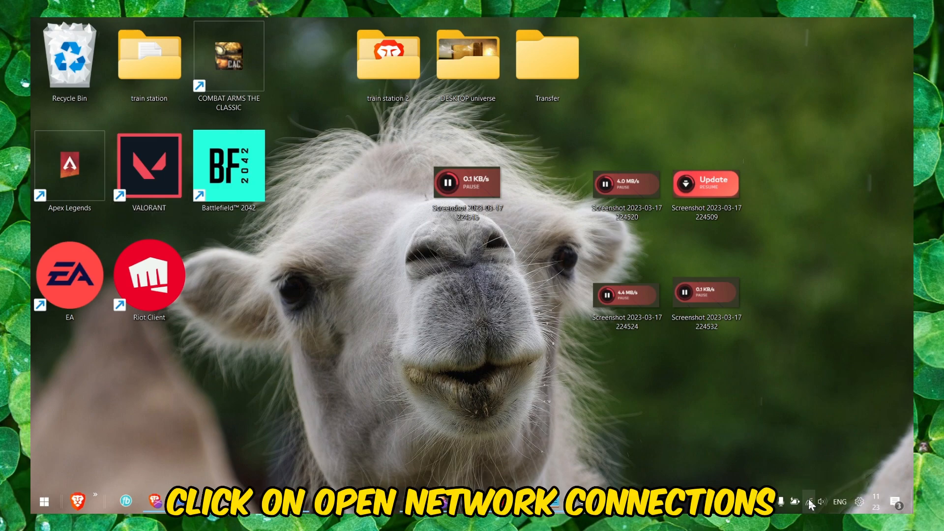
{"action": "left_click", "coordinate": [808, 502]}
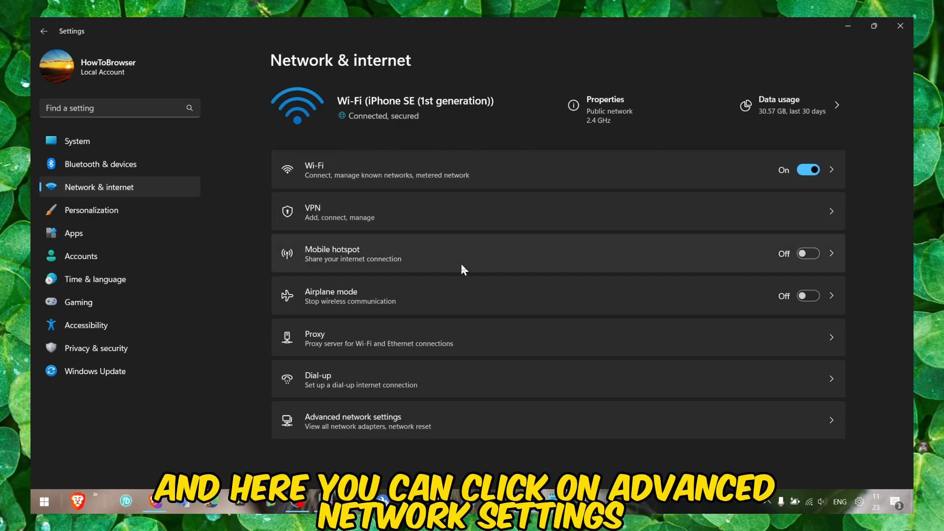
{"action": "left_click", "coordinate": [353, 420]}
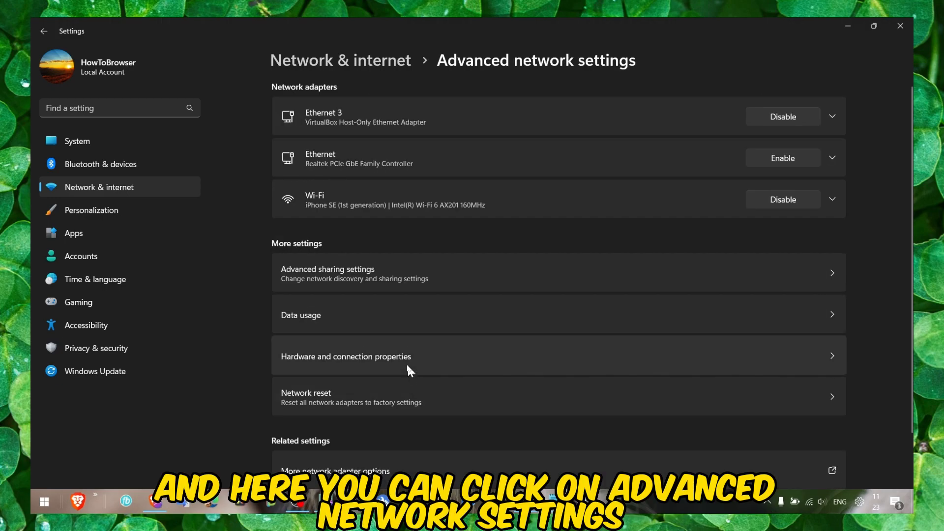
{"action": "left_click", "coordinate": [335, 470]}
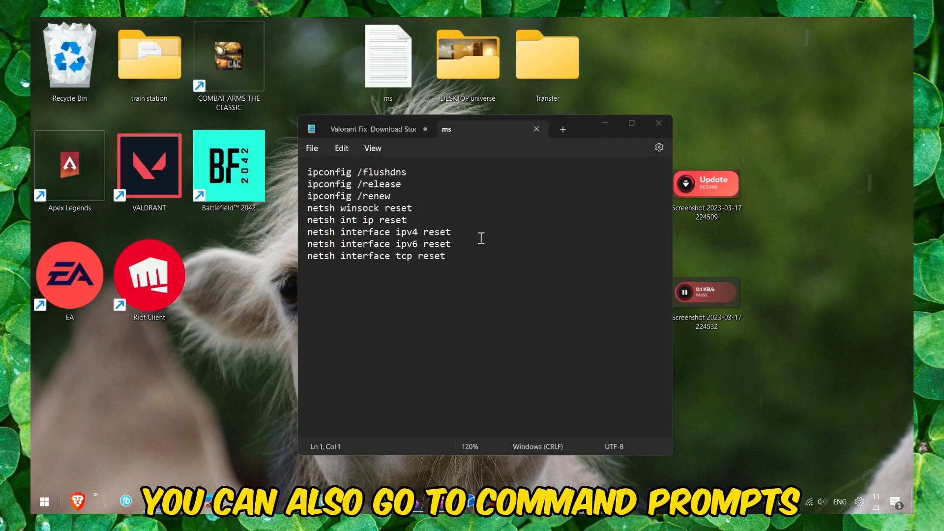
Search for cmd and launch Command Prompt from the result's context menu.
{"action": "left_click", "coordinate": [44, 502]}
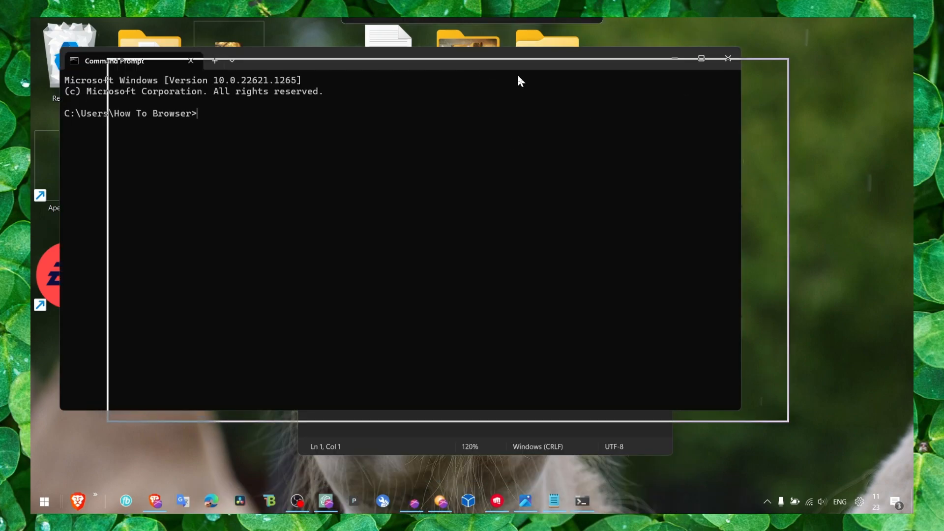
{"action": "type", "text": "cmd"}
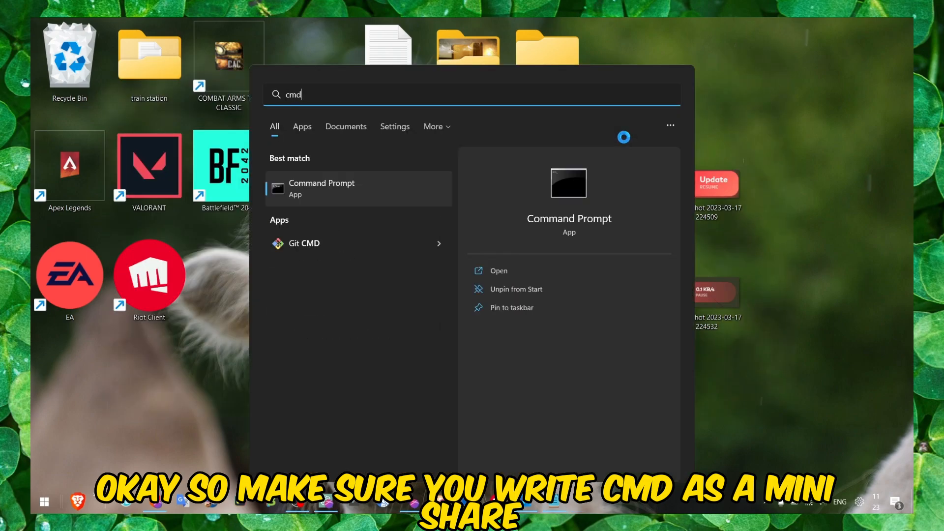
{"action": "right_click", "coordinate": [321, 188]}
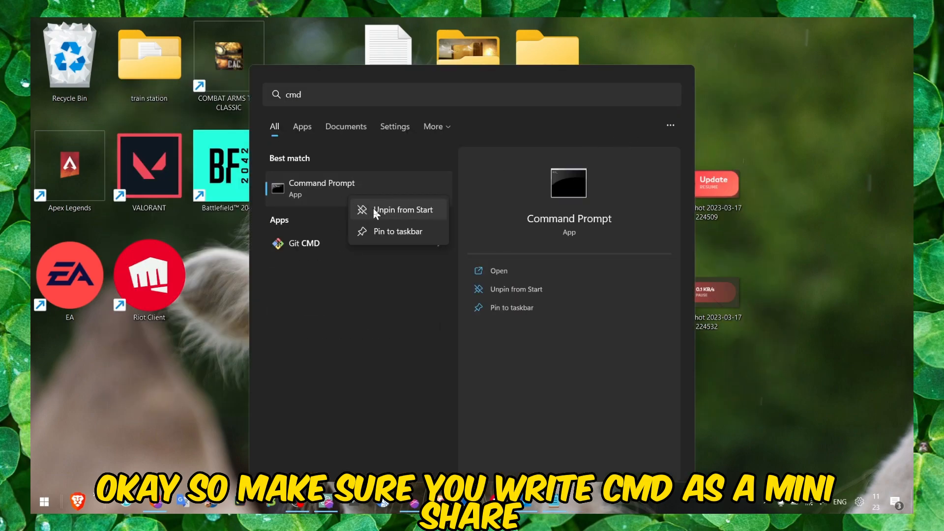
{"action": "left_click", "coordinate": [398, 231]}
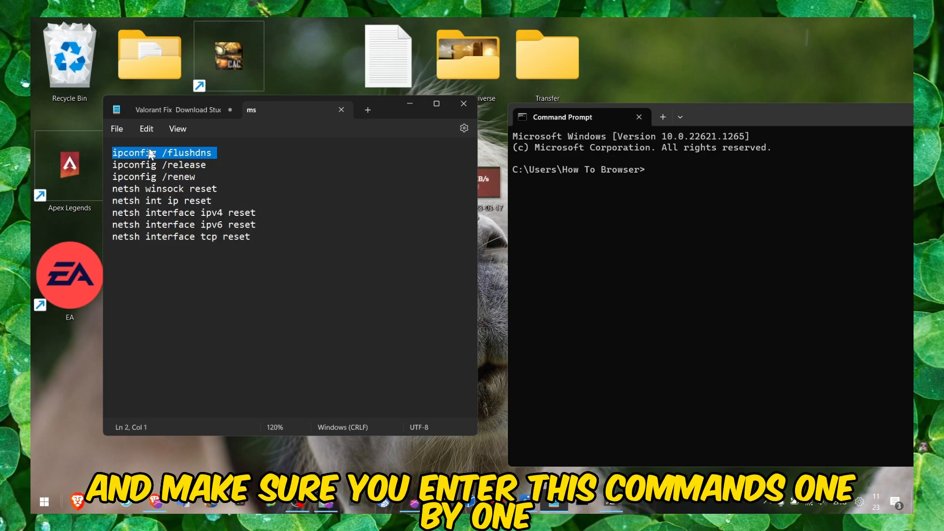
{"action": "mouse_move", "coordinate": [188, 177]}
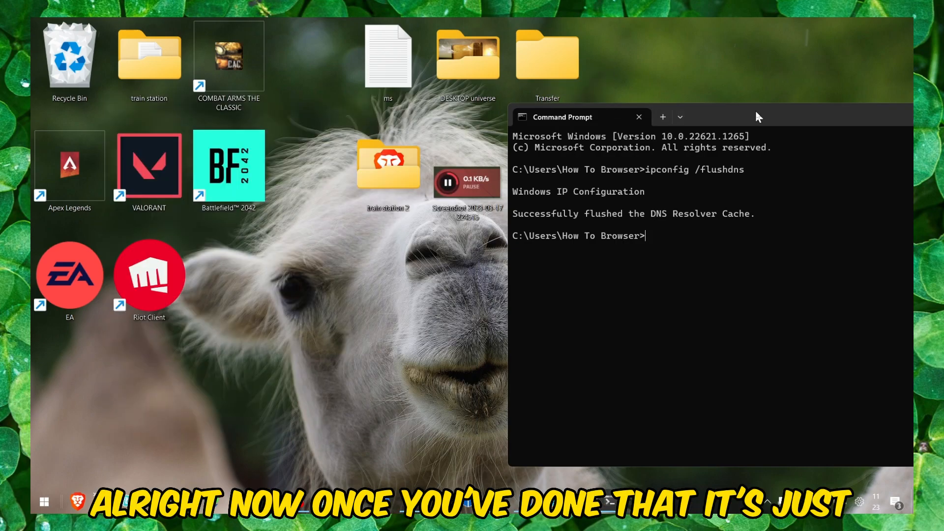
Close the Command Prompt window after flushing the DNS cache.
{"action": "left_click", "coordinate": [638, 117]}
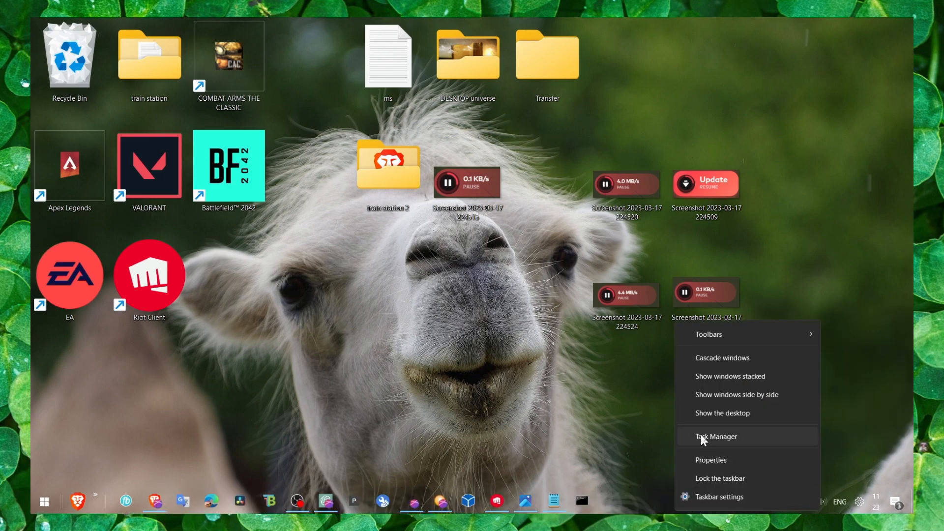
Set RiotClientServices.exe to High priority in Task Manager Details, then close Task Manager.
{"action": "left_click", "coordinate": [716, 436]}
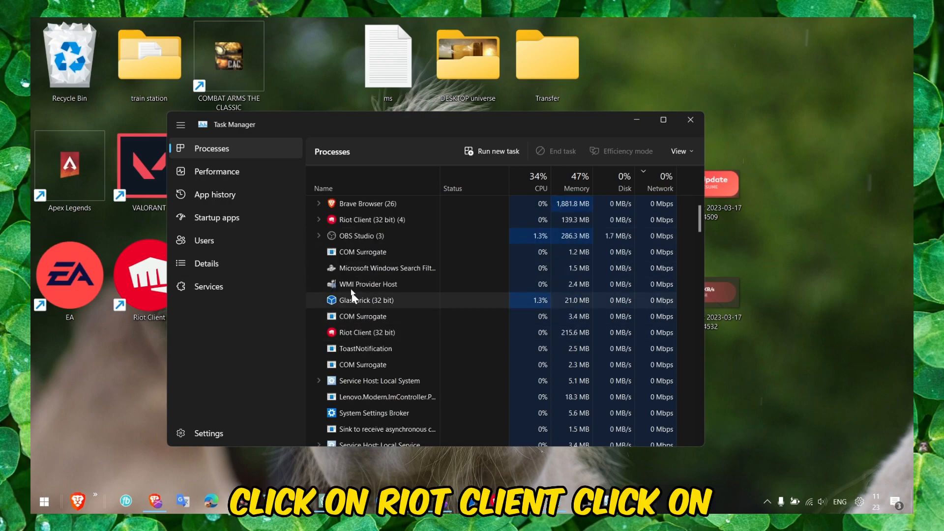
{"action": "right_click", "coordinate": [367, 332]}
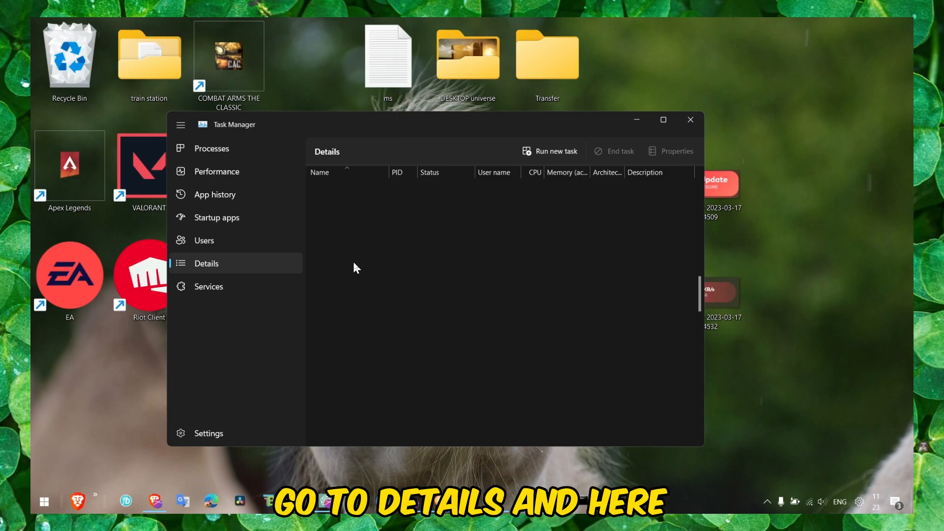
{"action": "left_click", "coordinate": [352, 405]}
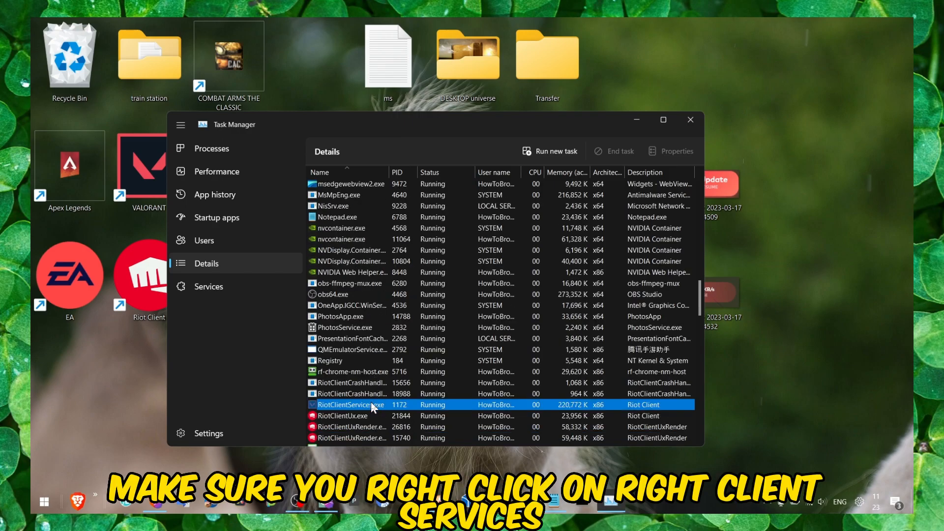
{"action": "right_click", "coordinate": [352, 404]}
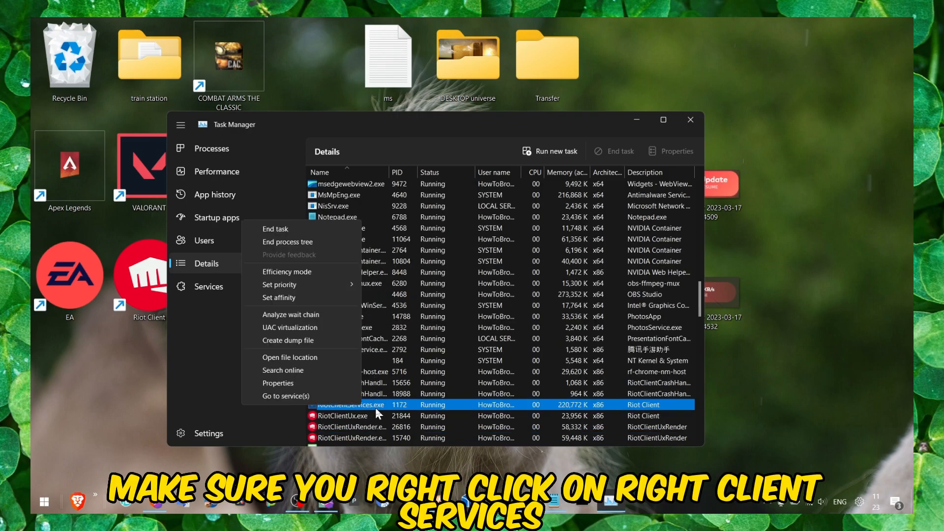
{"action": "left_click", "coordinate": [279, 284]}
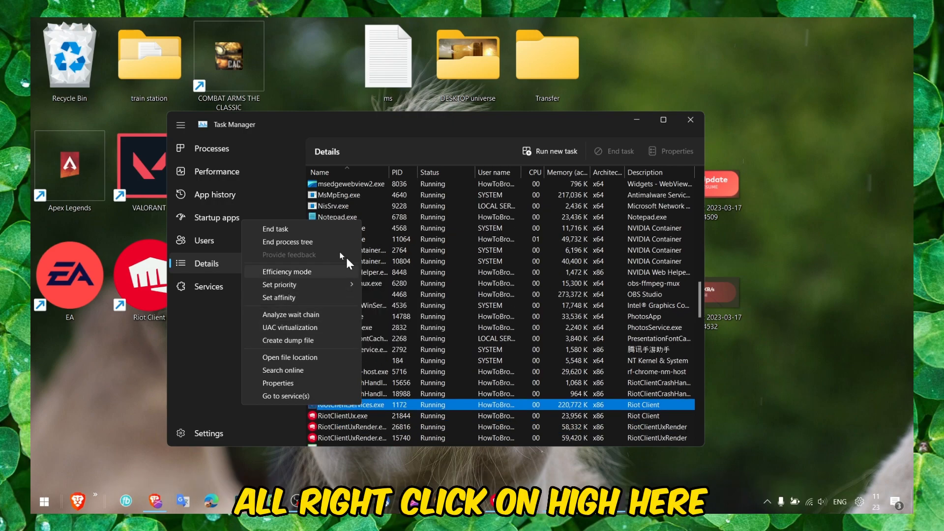
{"action": "left_click", "coordinate": [212, 148]}
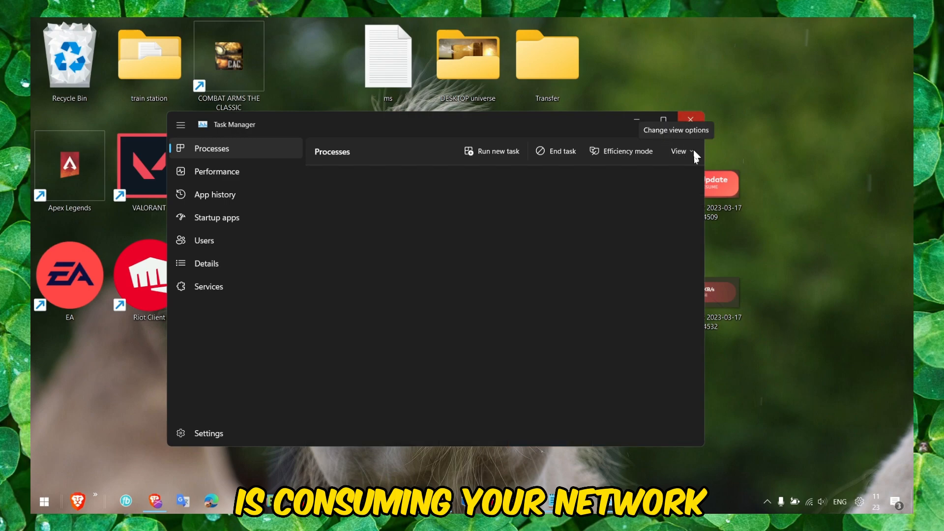
{"action": "left_click", "coordinate": [690, 120]}
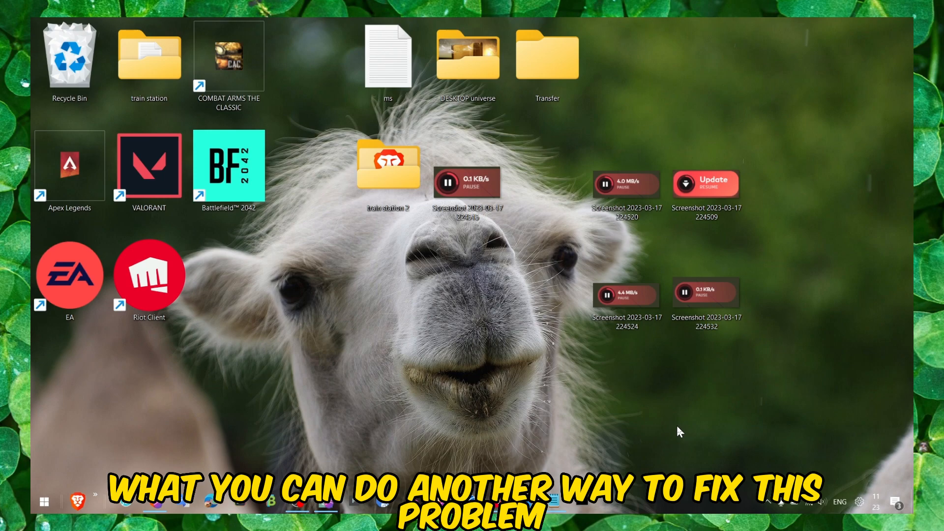
{"action": "mouse_move", "coordinate": [682, 507]}
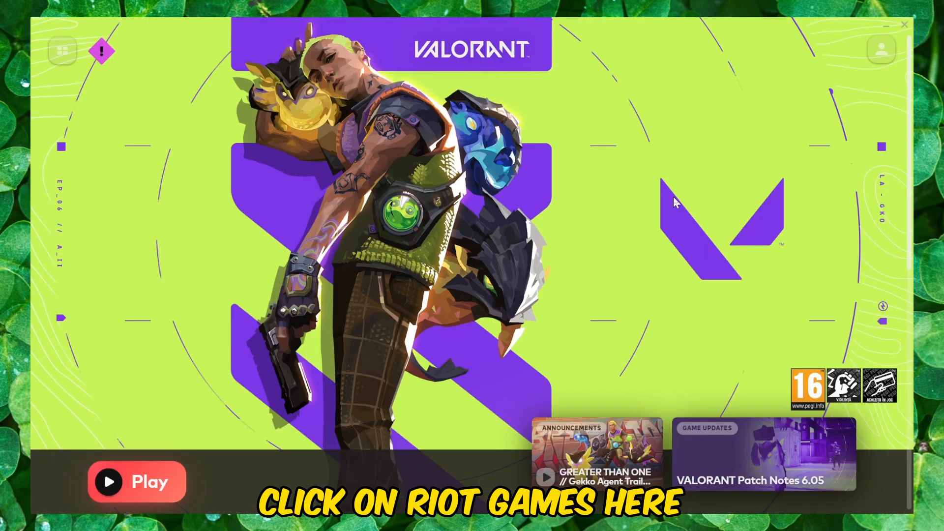
Open Riot Client settings showing VALORANT's install path and Repair option, then close the client.
{"action": "left_click", "coordinate": [881, 50]}
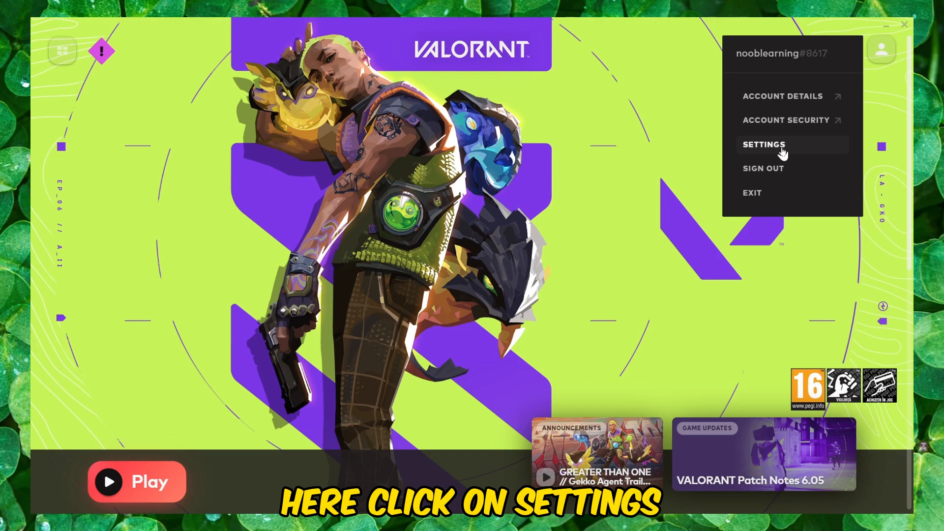
{"action": "left_click", "coordinate": [764, 145]}
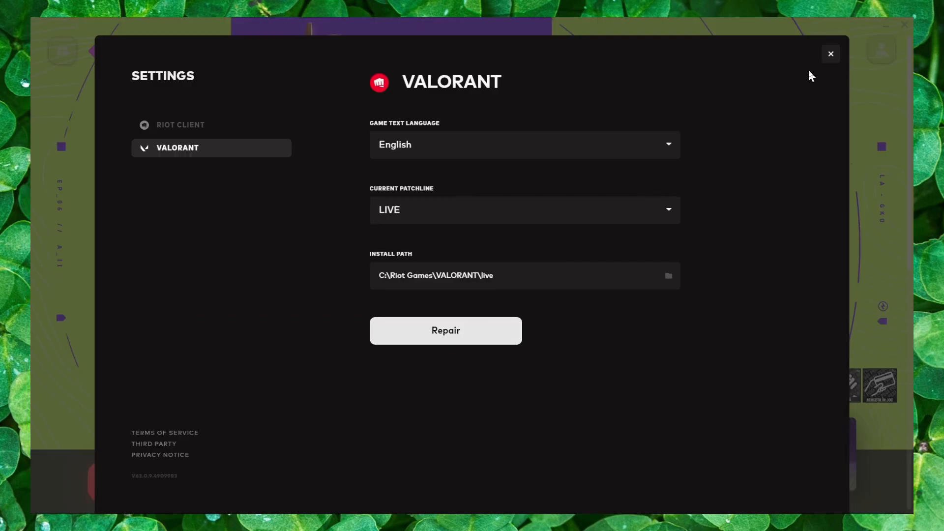
{"action": "left_click", "coordinate": [831, 53]}
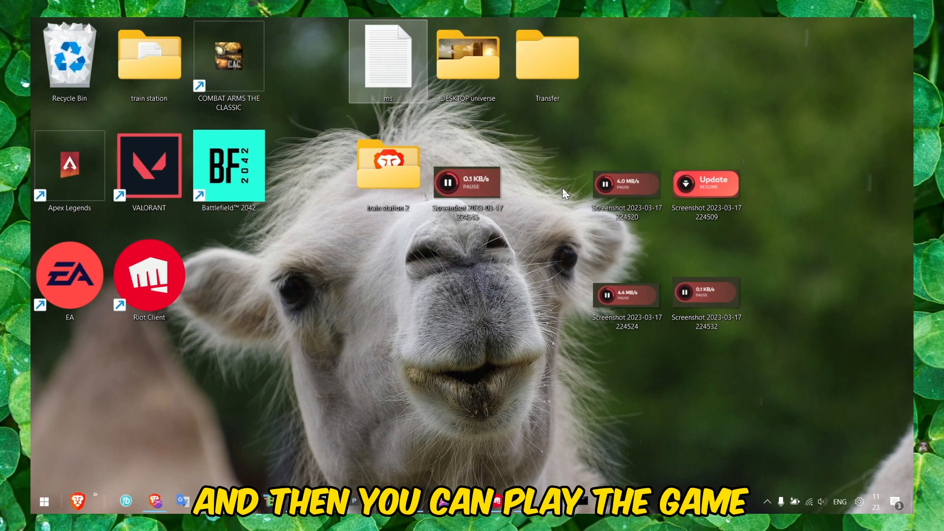
{"action": "mouse_move", "coordinate": [640, 369]}
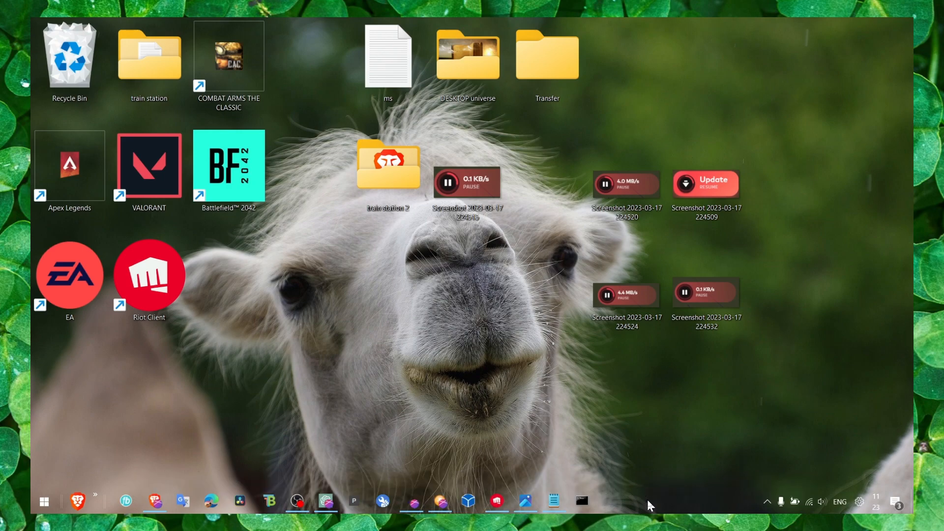
{"action": "left_click", "coordinate": [229, 166]}
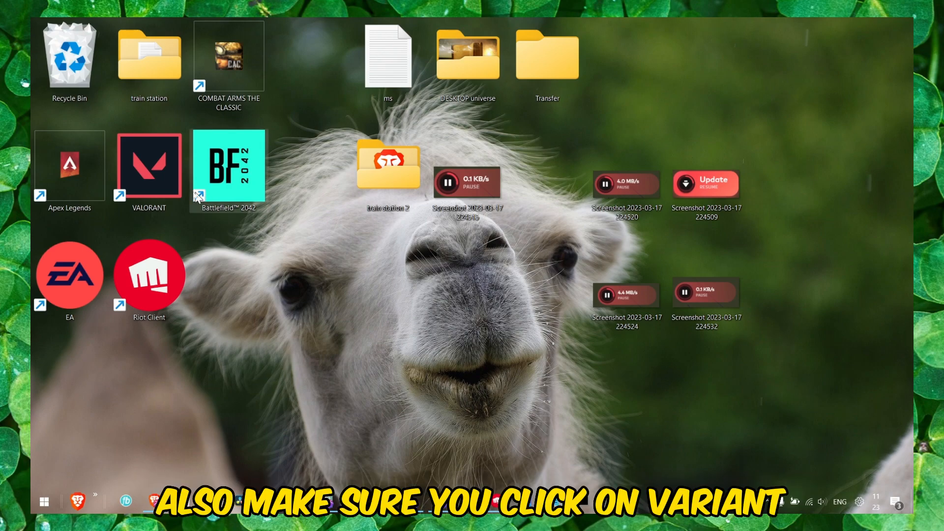
In VALORANT shortcut Compatibility properties, disable fullscreen optimizations, enable Run as administrator, check high DPI settings.
{"action": "right_click", "coordinate": [148, 165]}
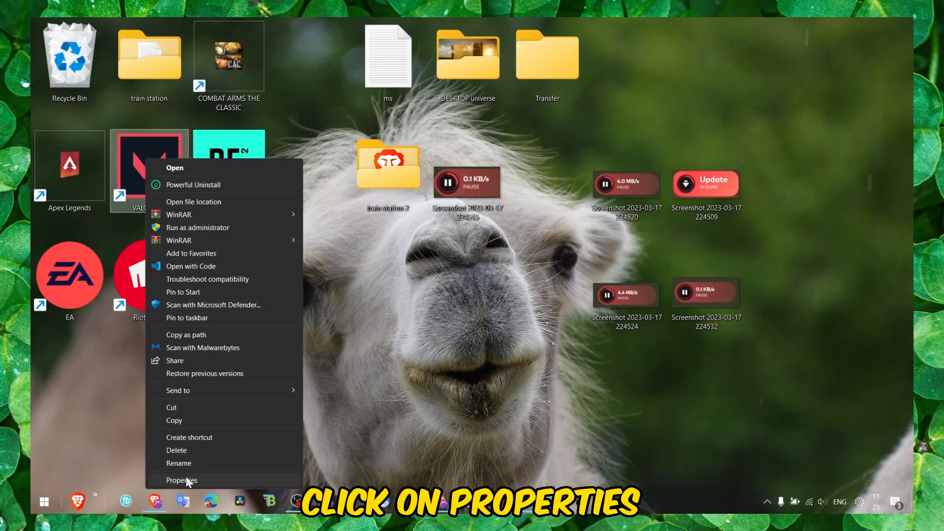
{"action": "left_click", "coordinate": [182, 480]}
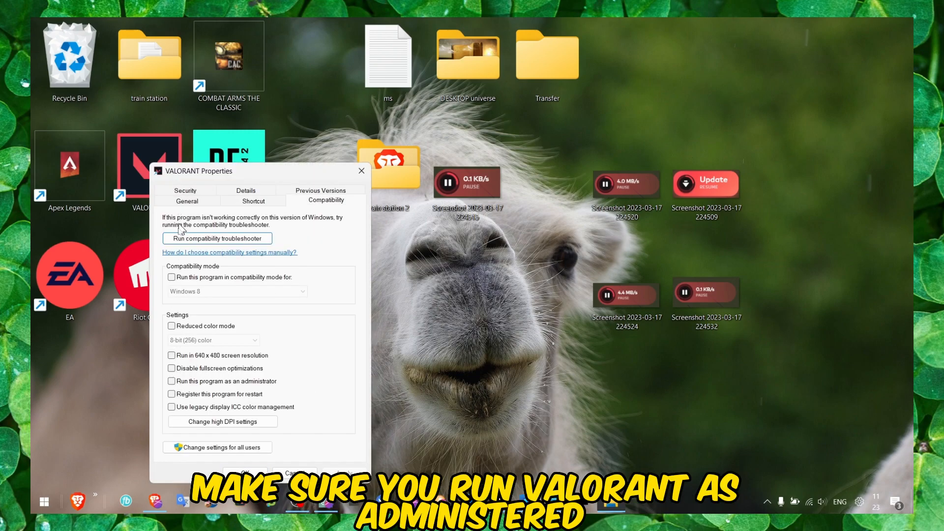
{"action": "left_click", "coordinate": [172, 382]}
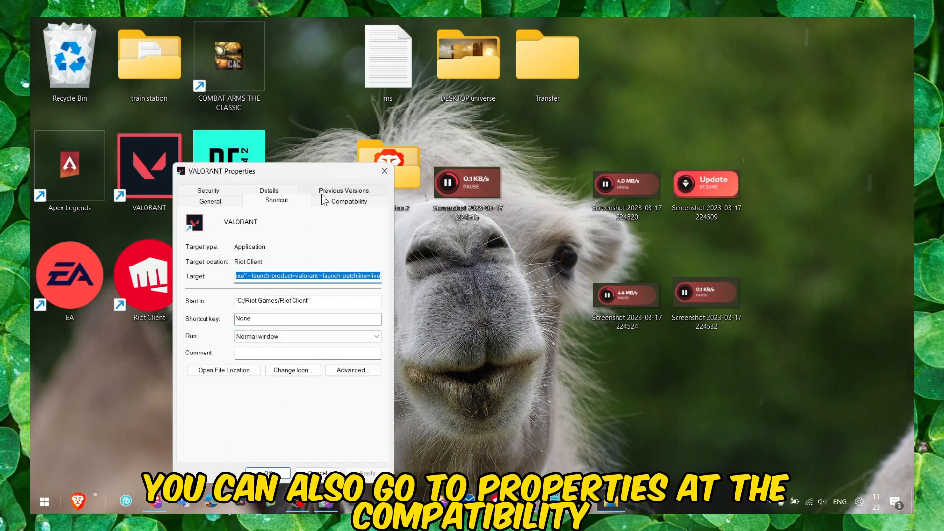
{"action": "left_click", "coordinate": [348, 200]}
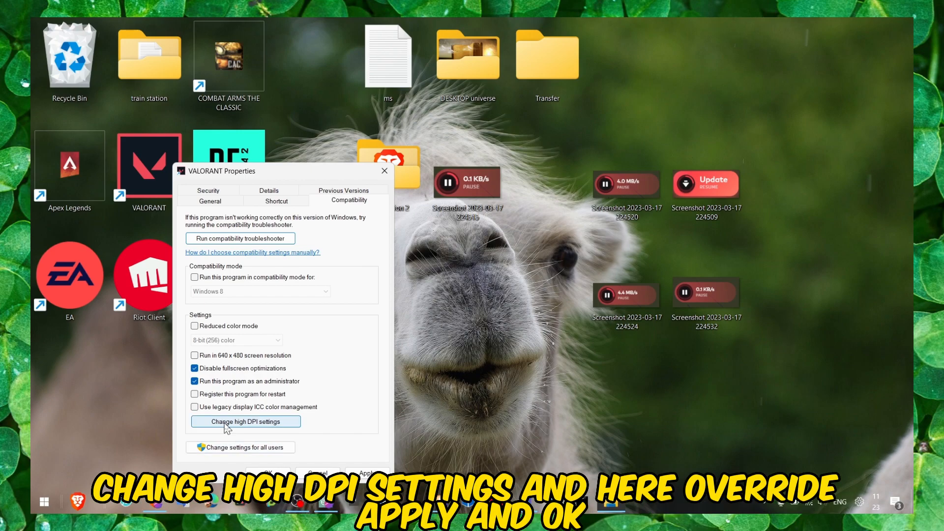
{"action": "left_click", "coordinate": [245, 422]}
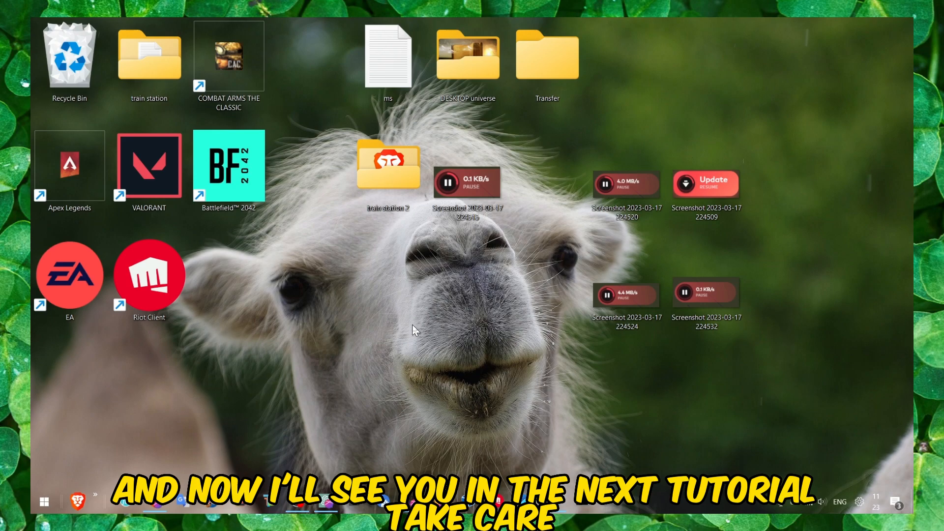
{"action": "mouse_move", "coordinate": [489, 399]}
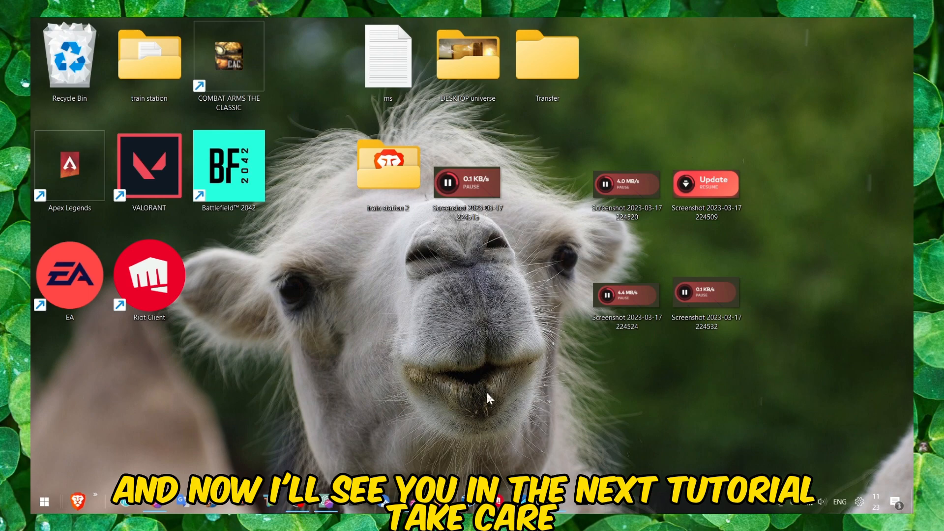